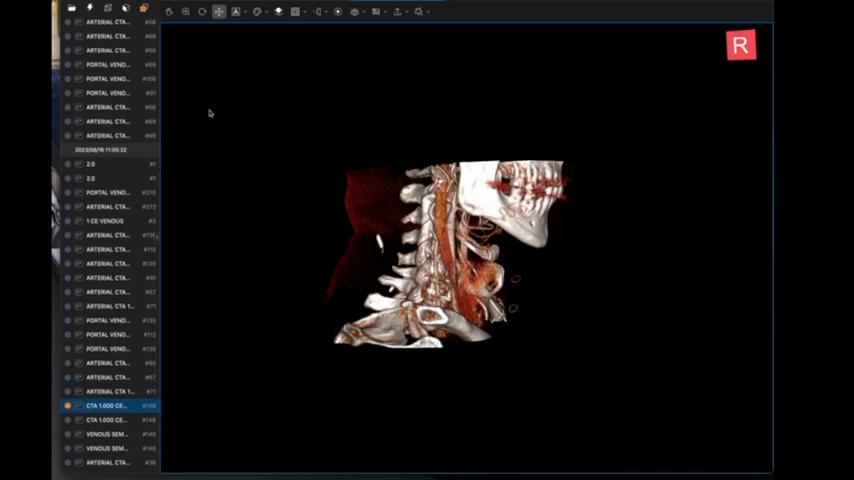
mouse_move(116, 336)
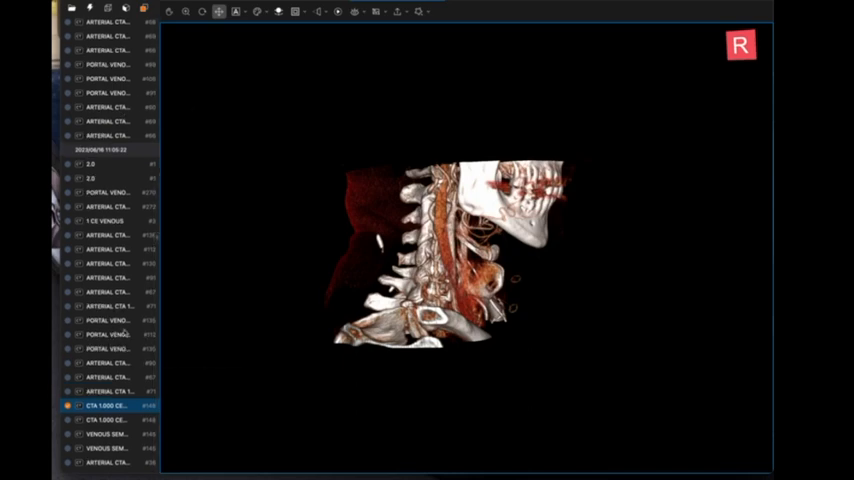
Load the second 'CTA 1.000 CE #148' series into the 3D viewport.
click(105, 448)
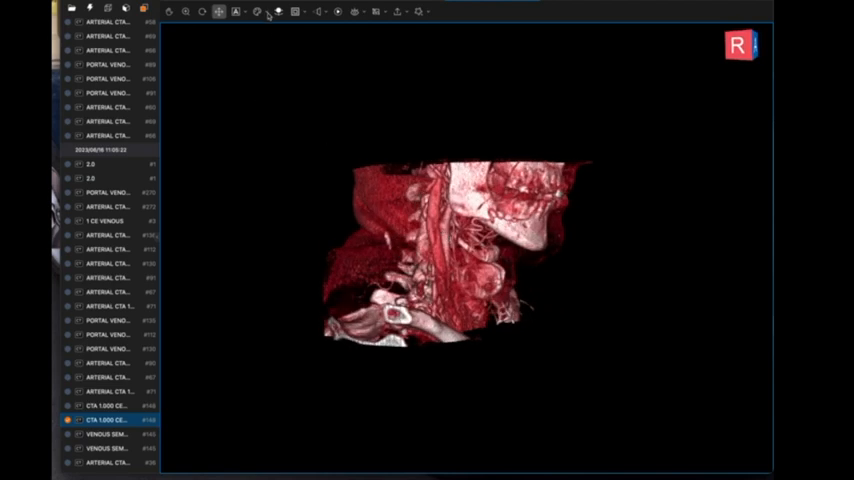
Apply a different CT preset from 3D Templates, showing white bone and orange arteries.
click(268, 11)
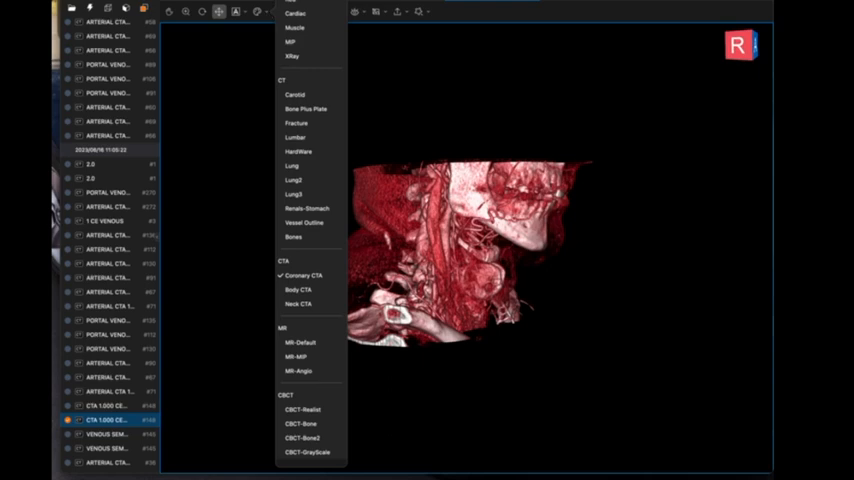
click(297, 303)
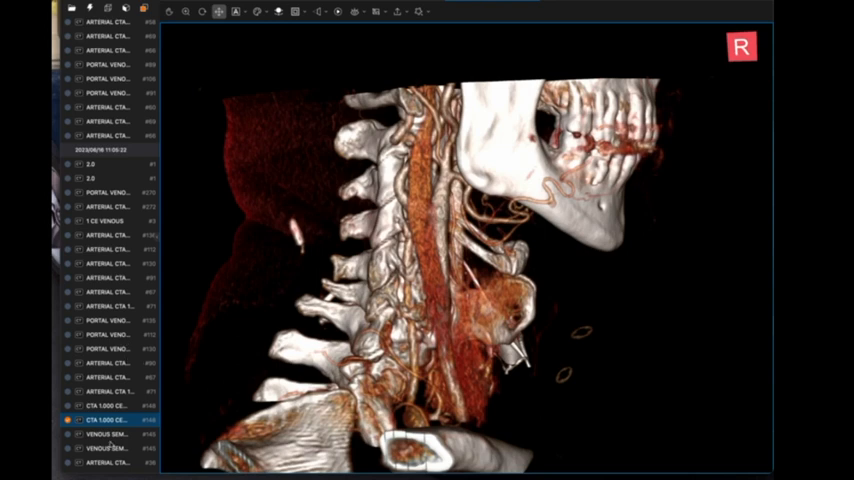
mouse_move(118, 378)
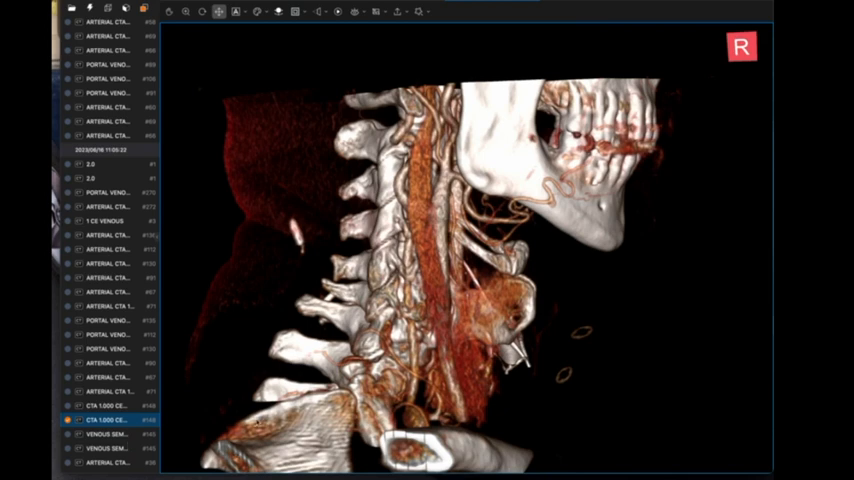
Load the 'PORTAL VENO #120' series into the 3D viewport.
click(108, 348)
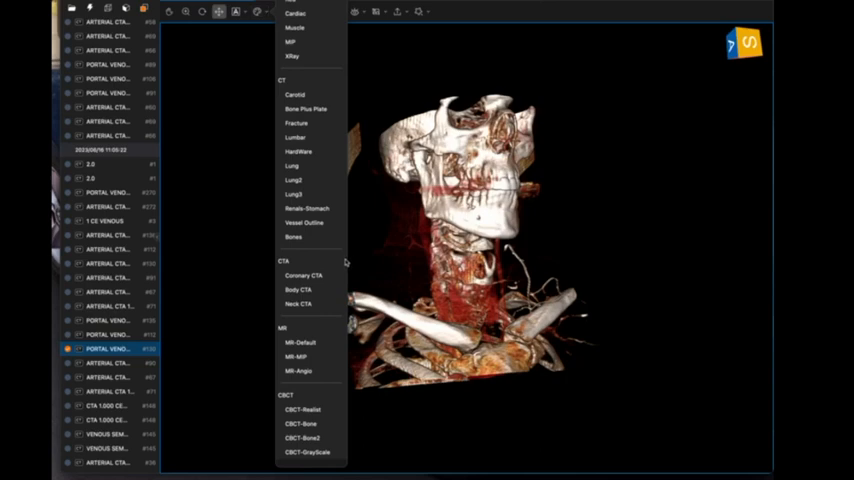
mouse_move(330, 288)
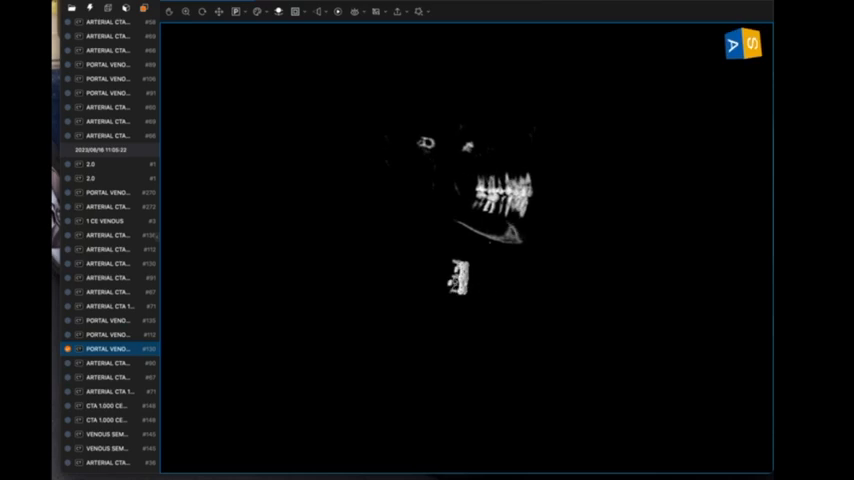
Pick a bone-and-vessel preset from 3D Templates to show skull, spine and collarbones.
click(268, 11)
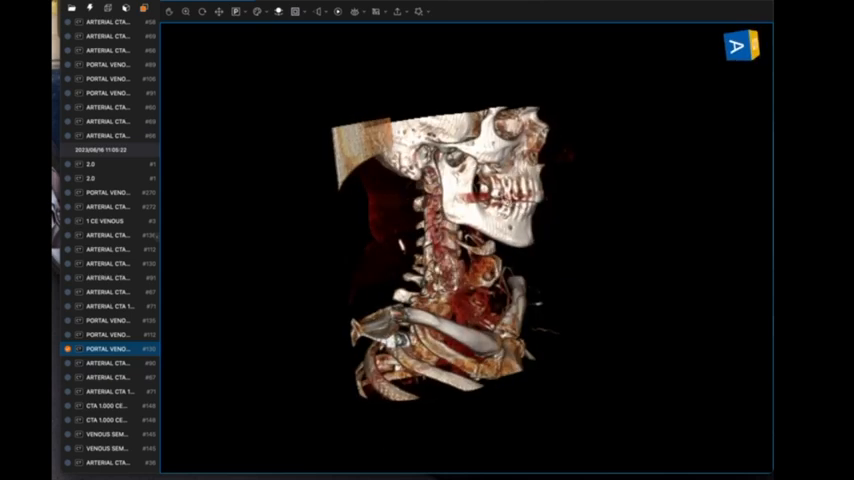
mouse_move(262, 11)
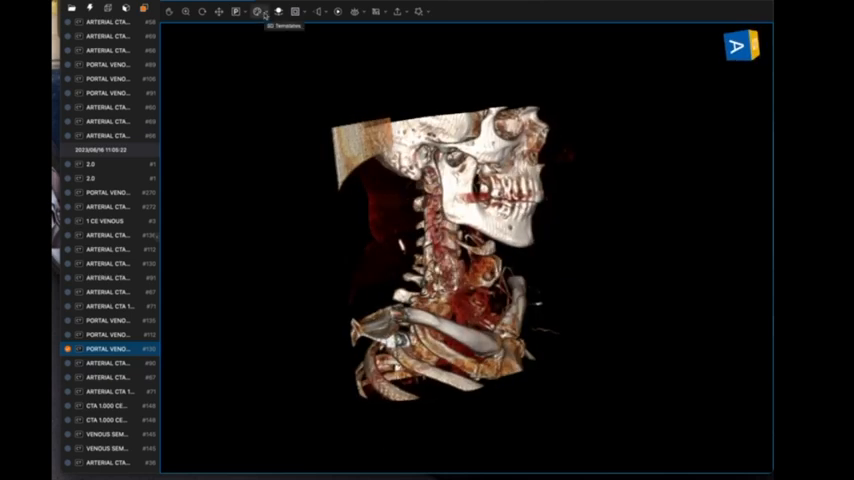